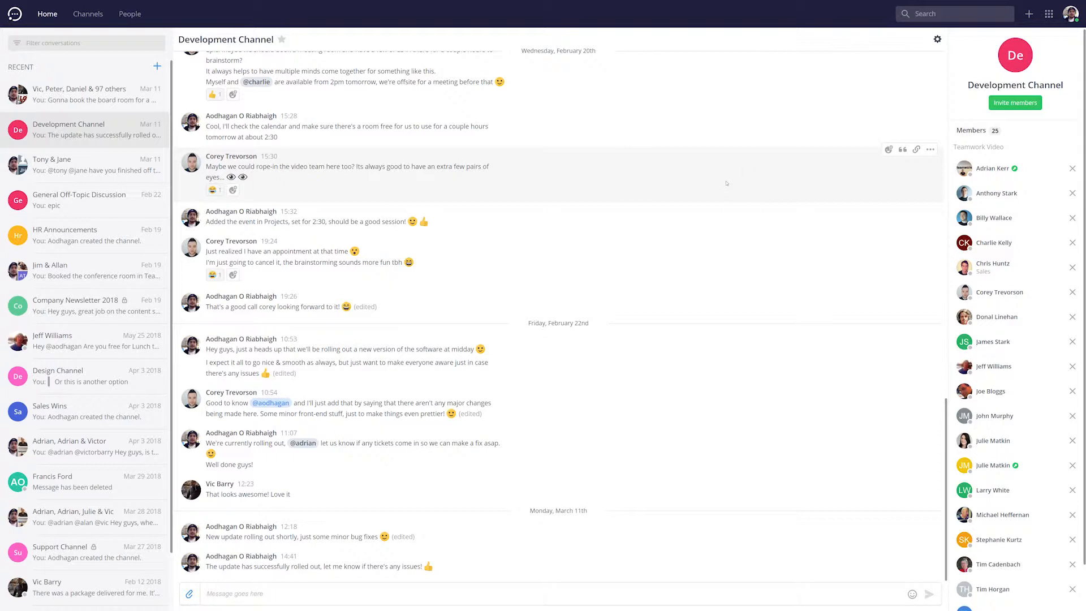
Step: Open the account menu from the profile avatar in the top-right corner
click(1073, 13)
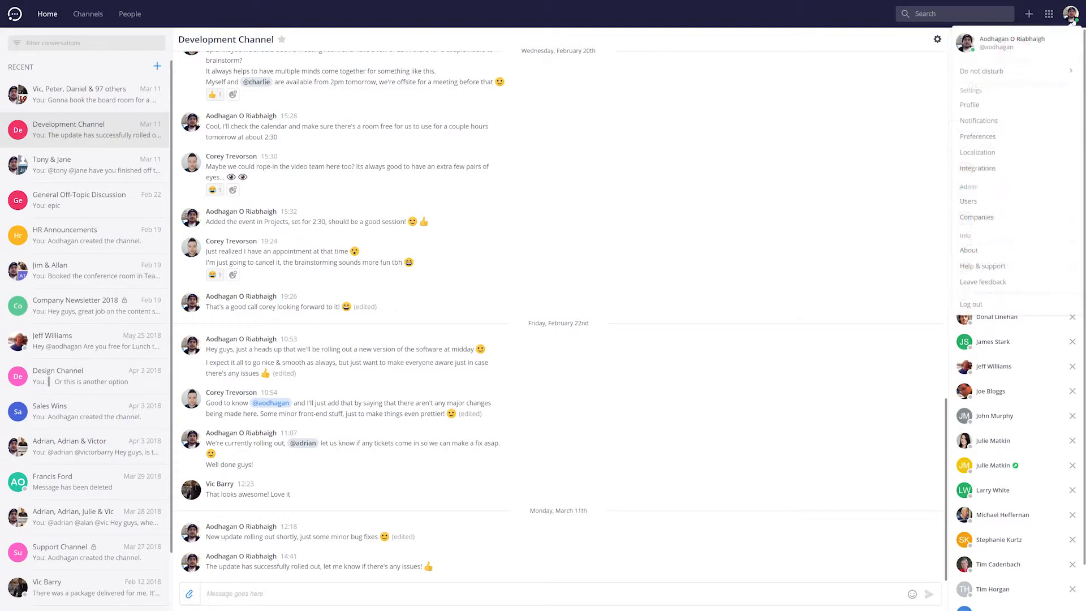
Step: Go to the Admin Users page listing users and pending invitations
click(969, 201)
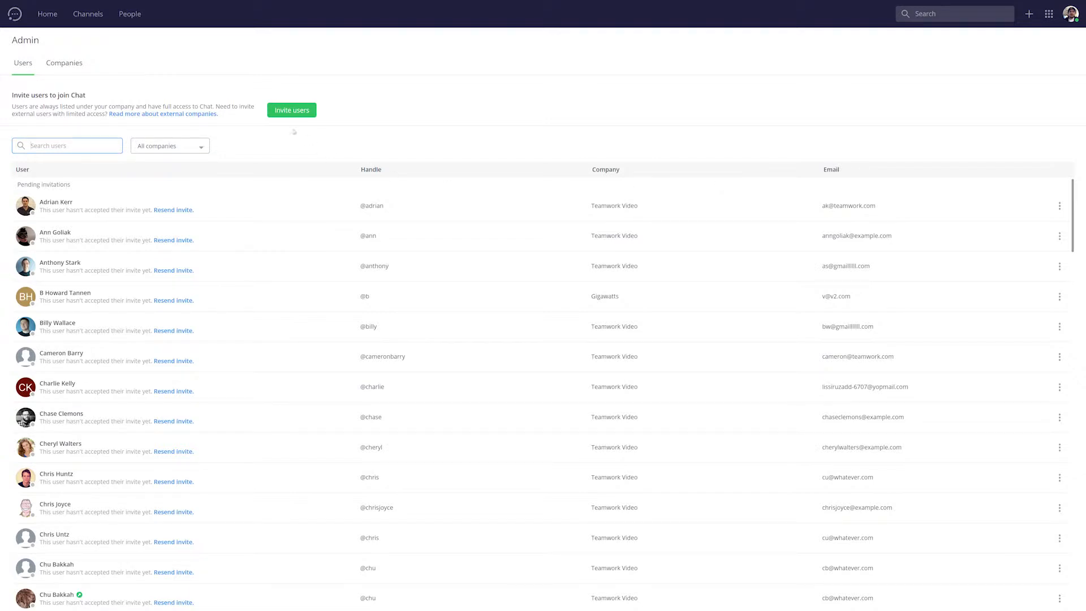
click(292, 111)
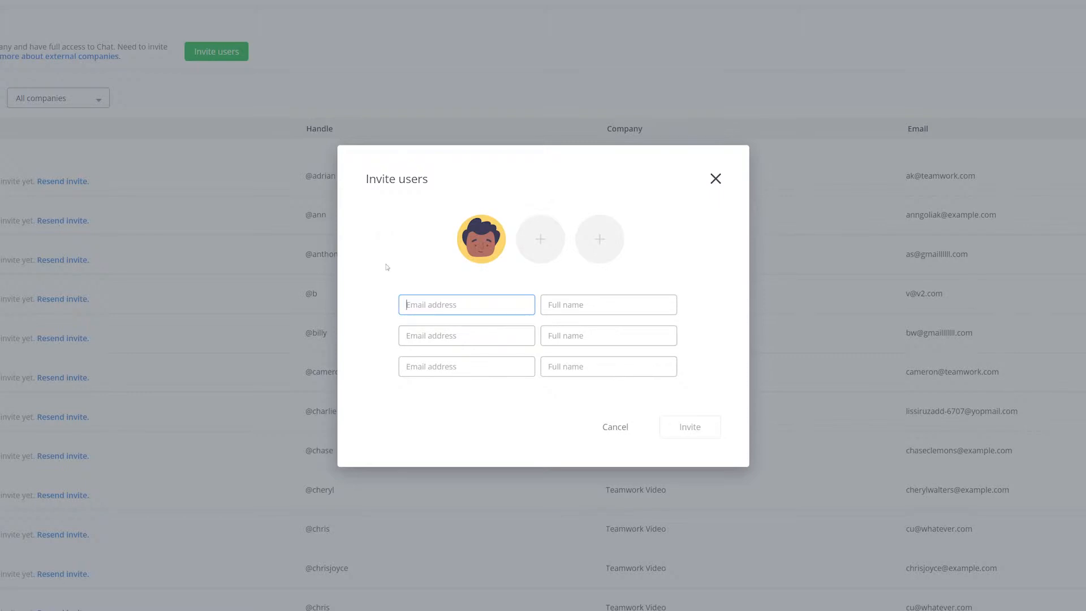
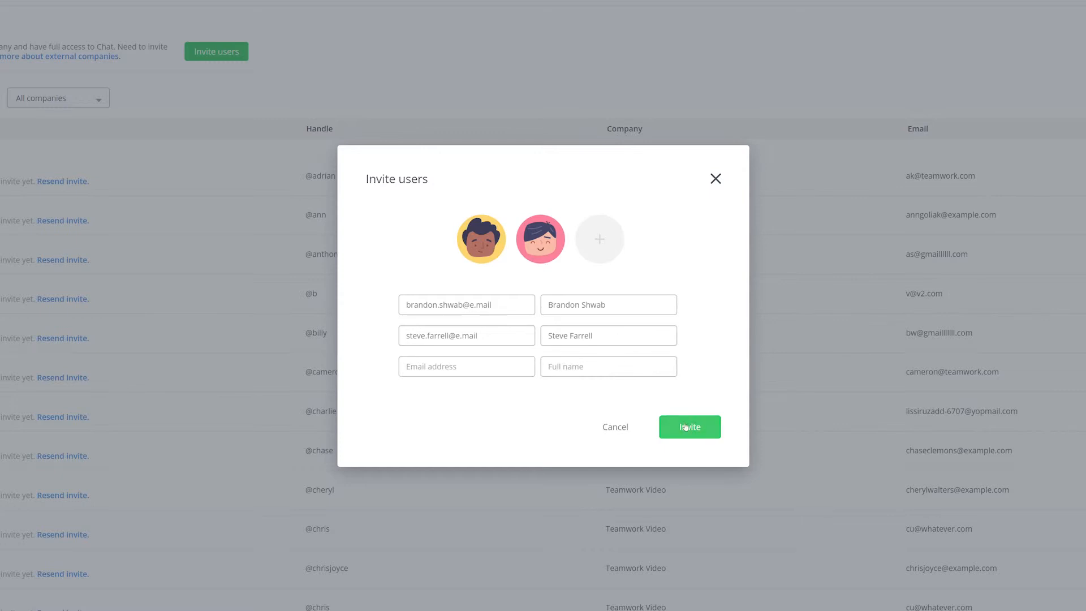
click(688, 427)
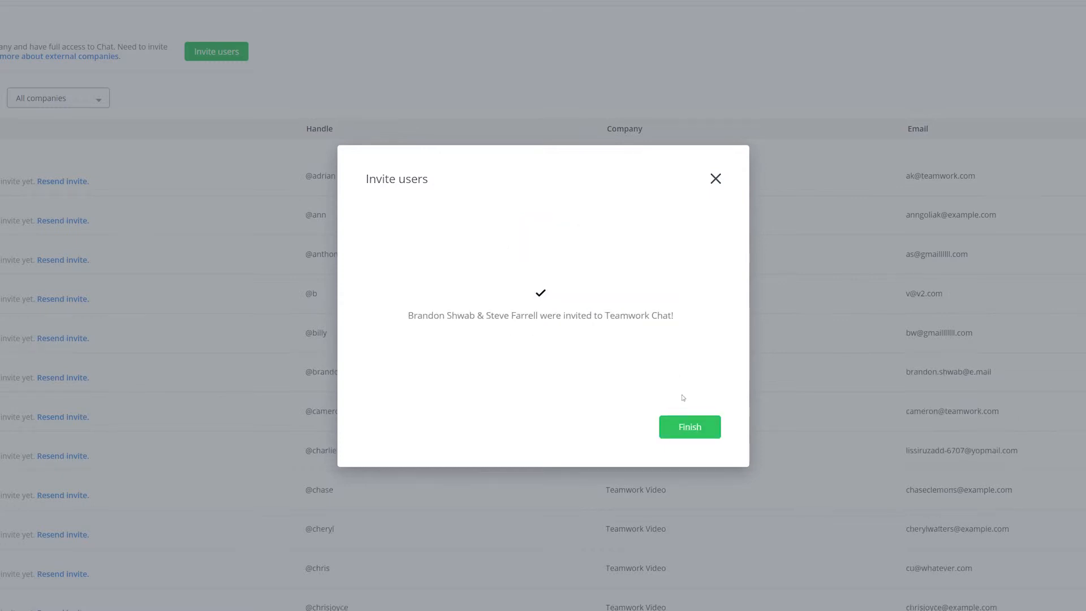
click(688, 426)
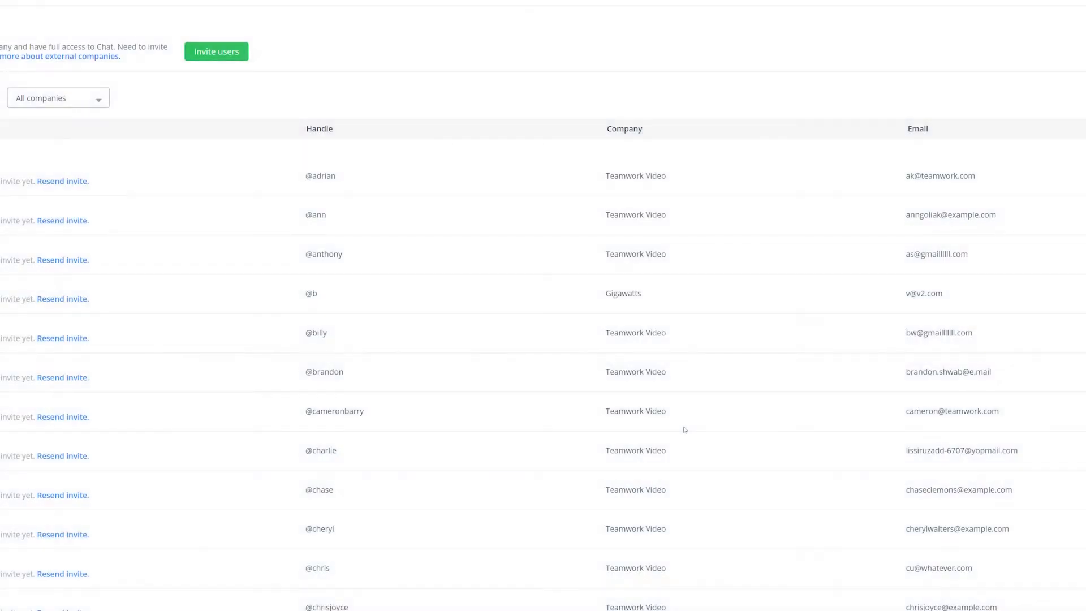